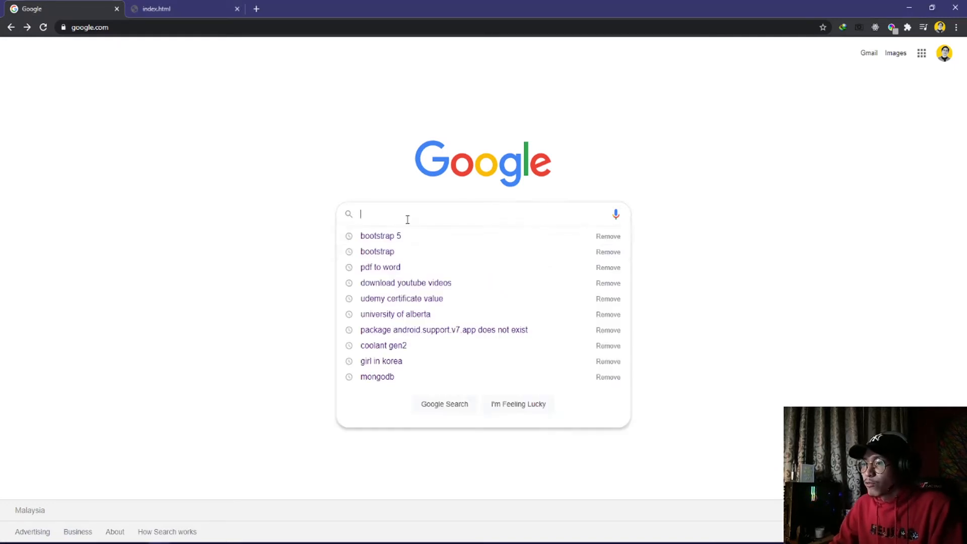
# Search Google for 'bootstrap 5' using the autocomplete suggestion.
pyautogui.write('boots')
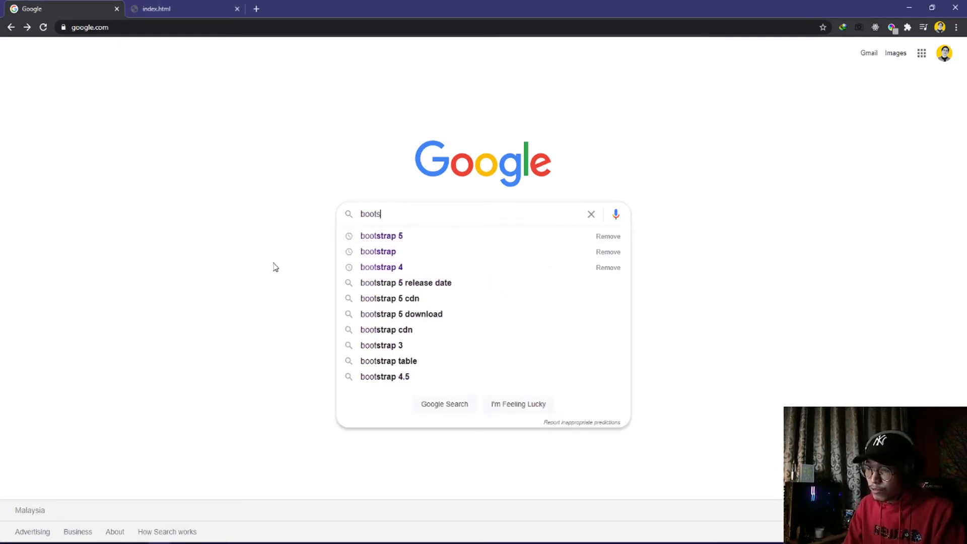
pyautogui.click(382, 236)
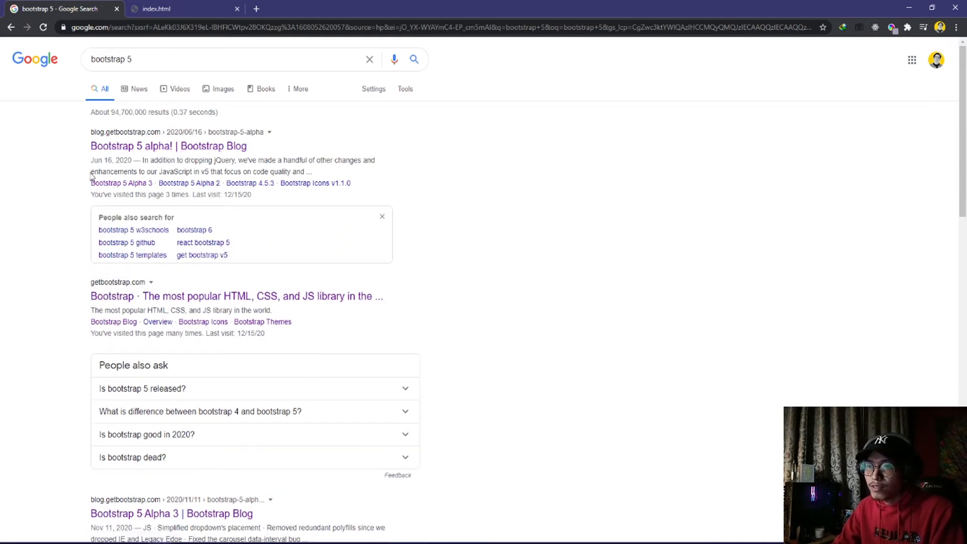
pyautogui.moveTo(129, 149)
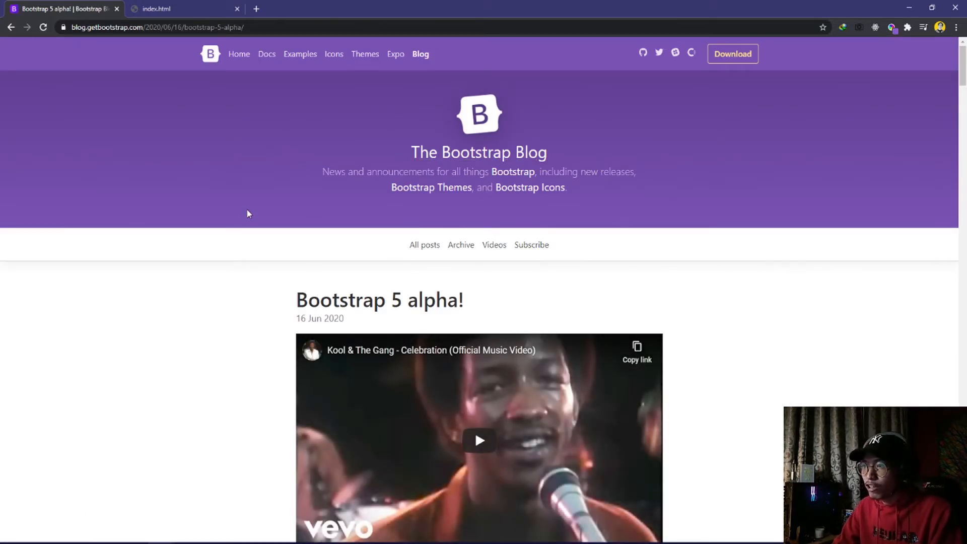
# Skim the Bootstrap 5 alpha blog post, then go to the Bootstrap home page.
pyautogui.scroll(-3)
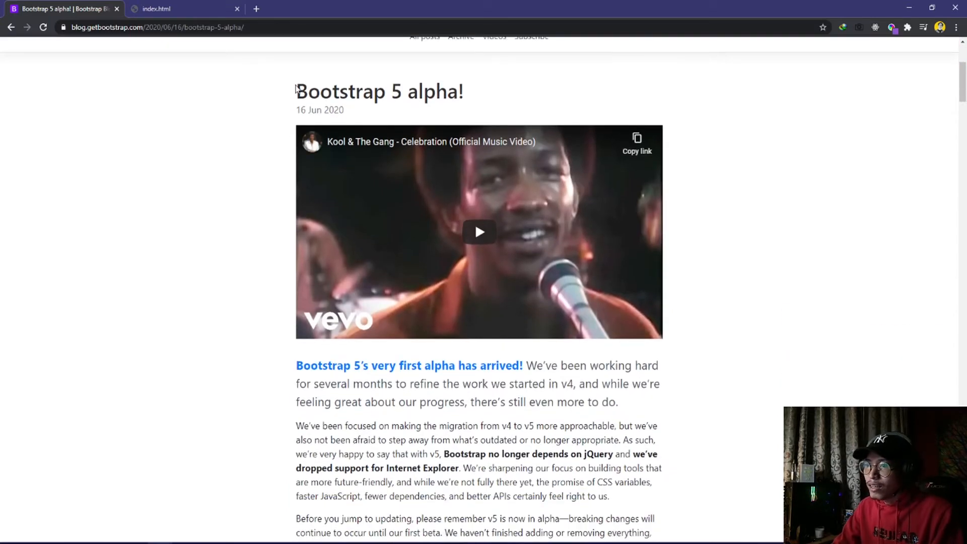
pyautogui.moveTo(296, 91); pyautogui.dragTo(435, 91)
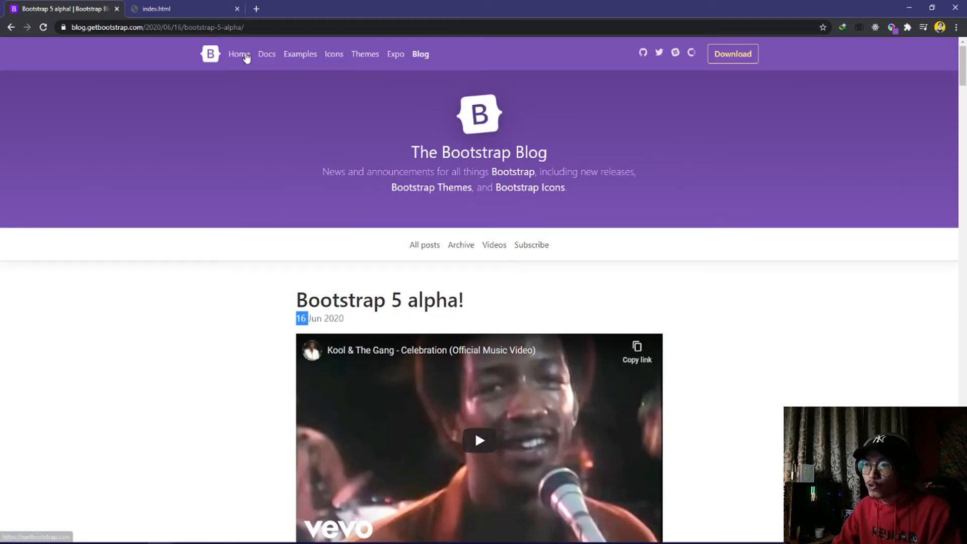
pyautogui.click(238, 54)
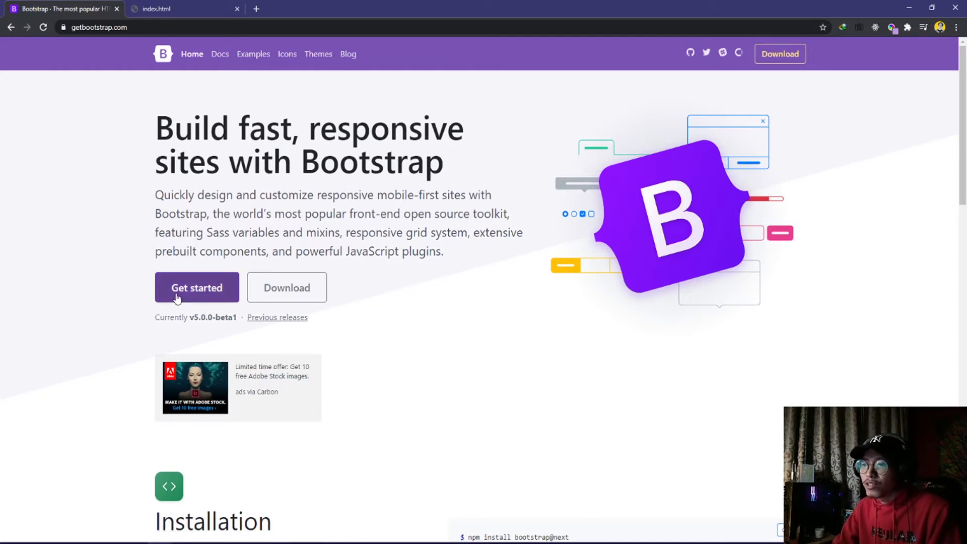
# Open the Get started Introduction docs and scroll down to the Starter template code.
pyautogui.click(197, 288)
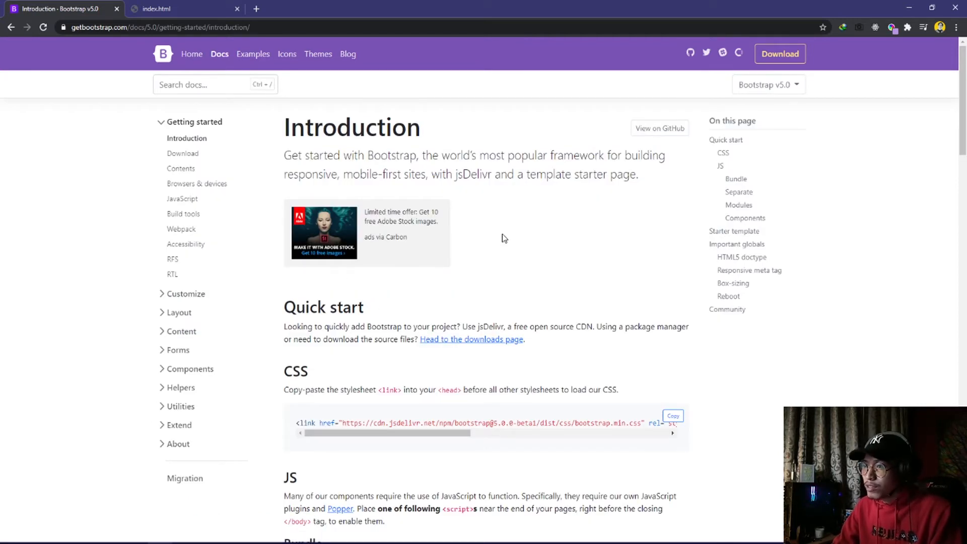
pyautogui.scroll(-3)
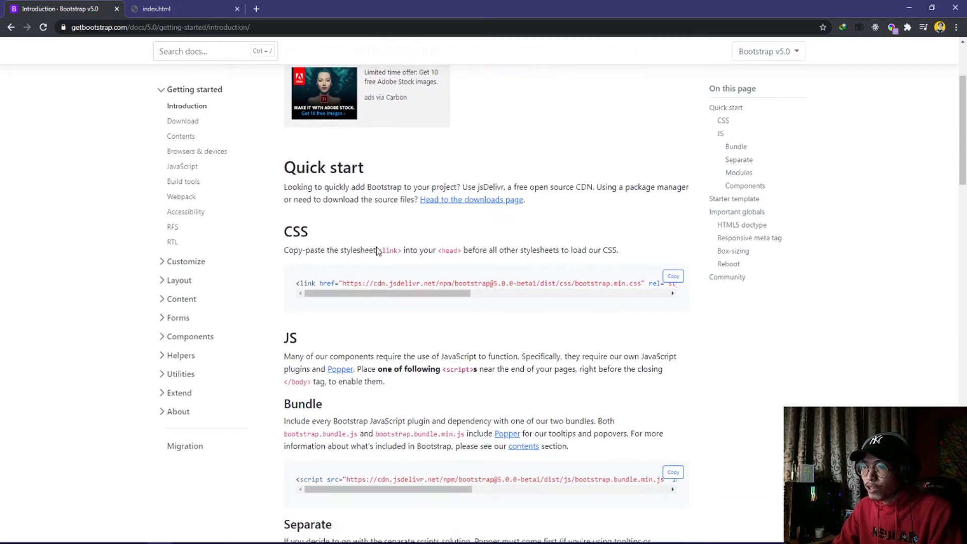
pyautogui.scroll(-3)
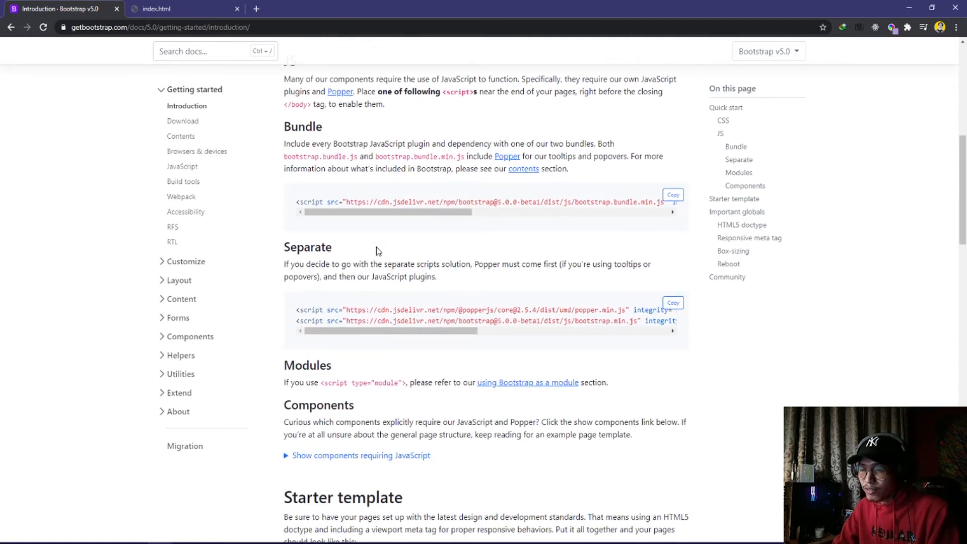
pyautogui.scroll(-3)
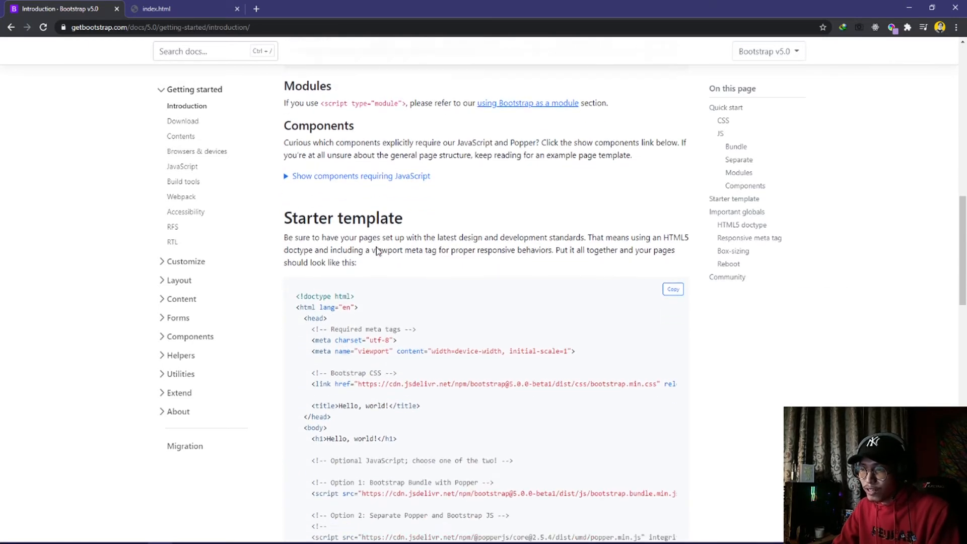
pyautogui.scroll(-3)
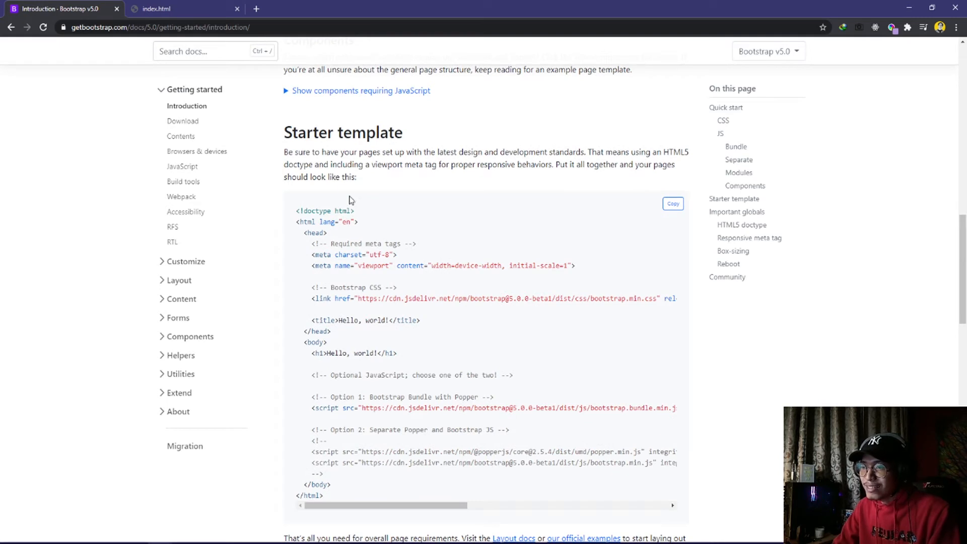
pyautogui.moveTo(310, 151)
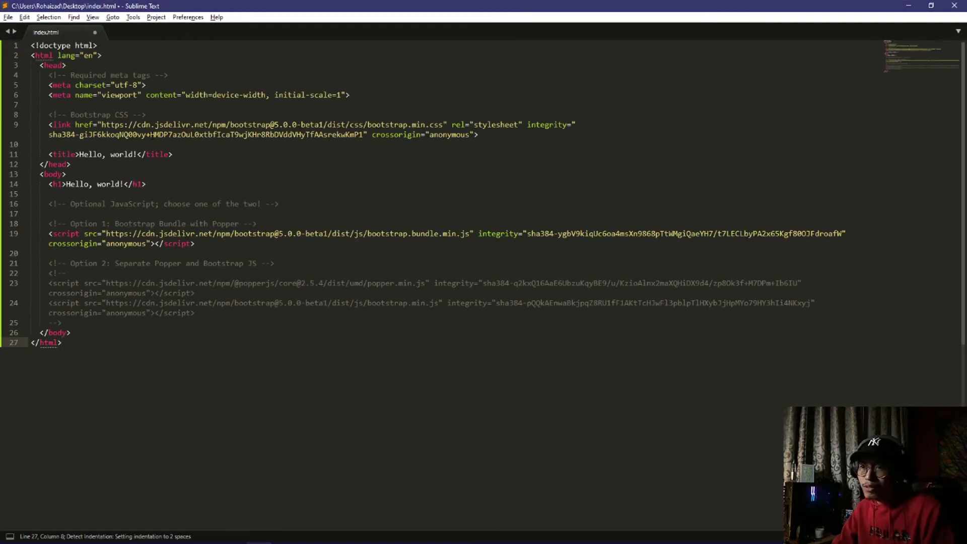
# Save index.html with the starter template and switch to the browser.
pyautogui.press('ctrl+s')
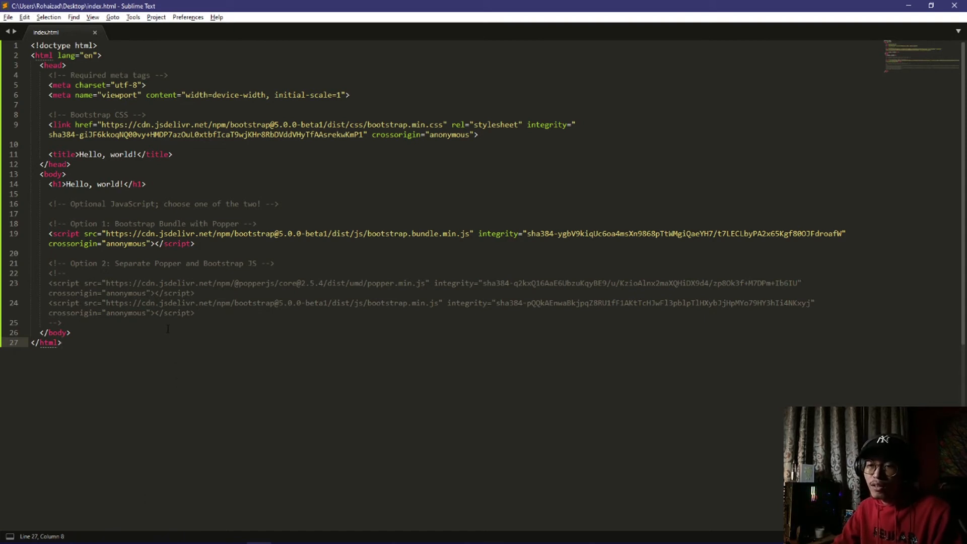
pyautogui.click(72, 332)
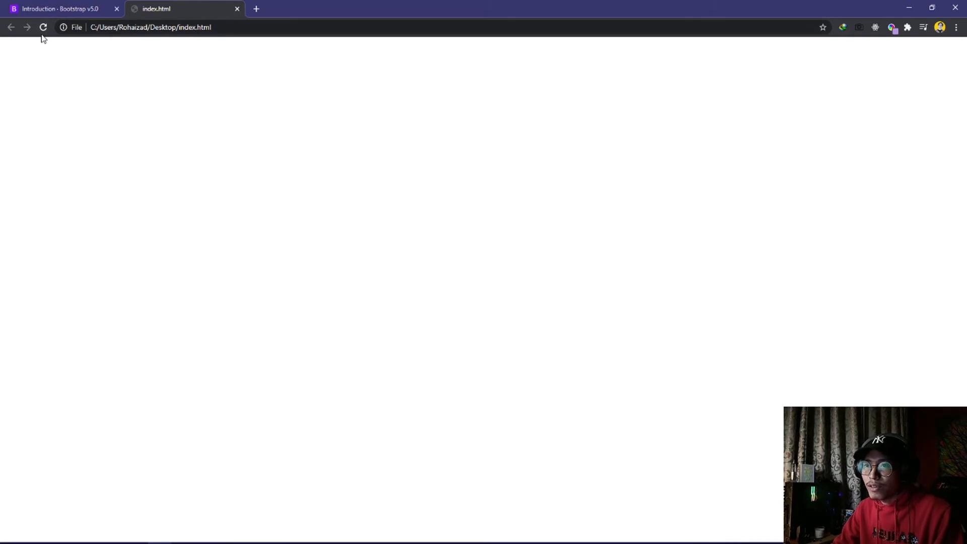
# Reload the local index.html tab so it renders 'Hello, world!'.
pyautogui.click(42, 27)
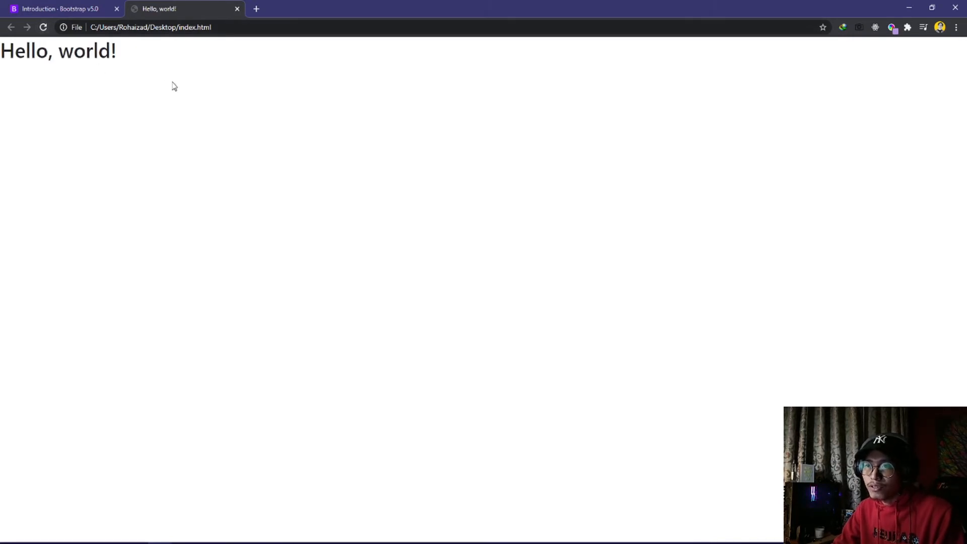
pyautogui.moveTo(130, 113)
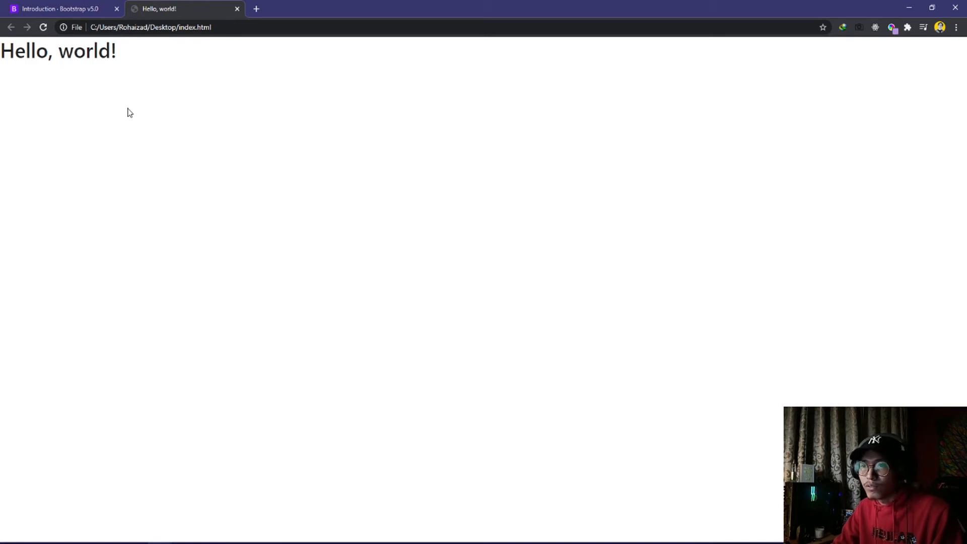
pyautogui.moveTo(208, 274)
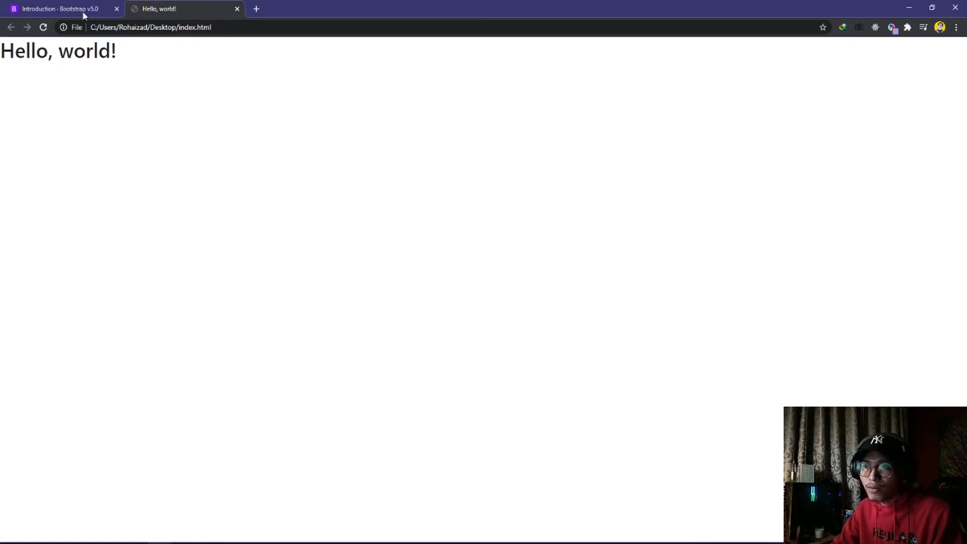
# Return to the Bootstrap docs tab and find Navbar under Components.
pyautogui.click(61, 9)
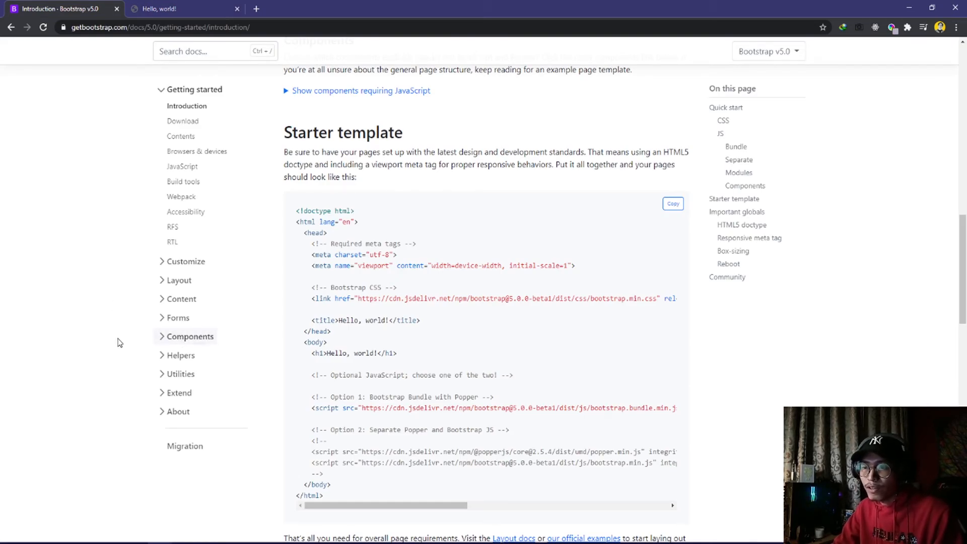
pyautogui.click(188, 336)
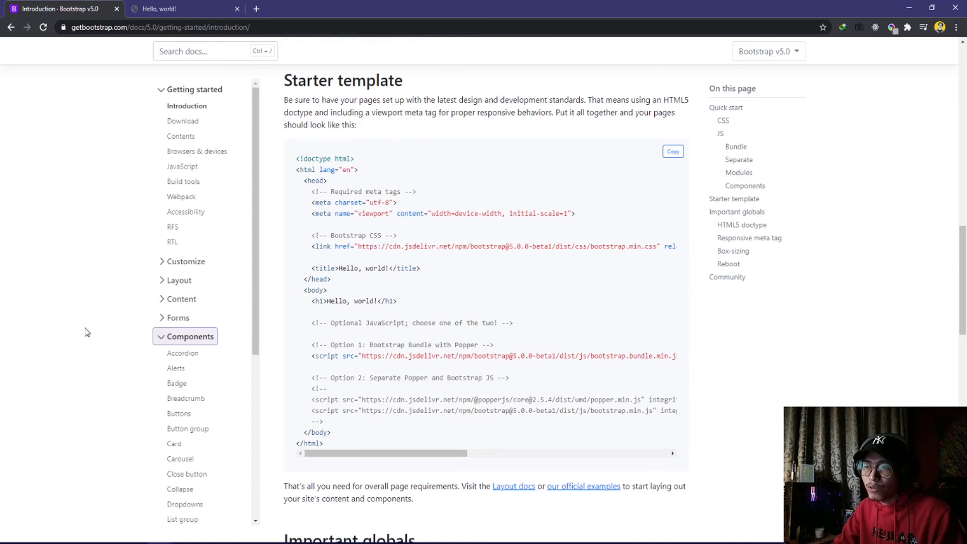
pyautogui.scroll(-3)
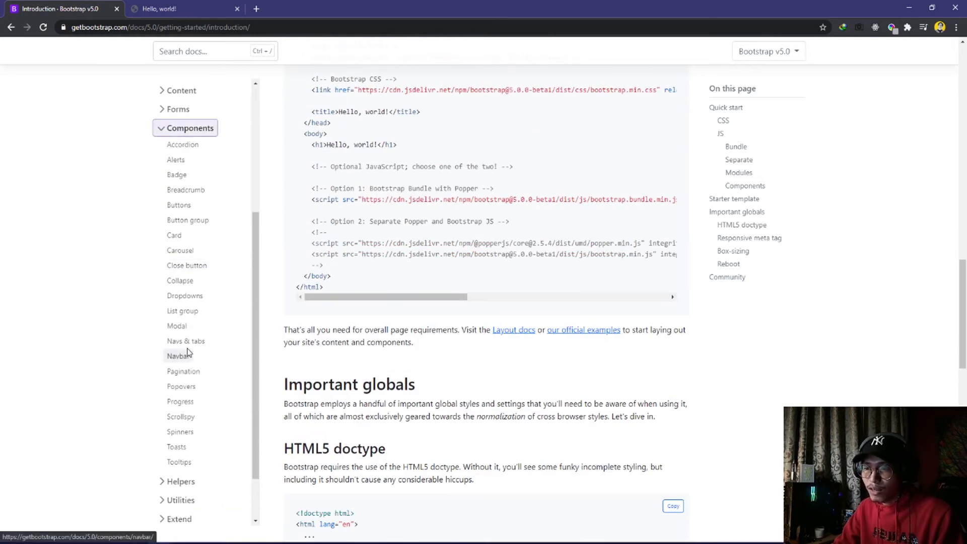
pyautogui.click(178, 355)
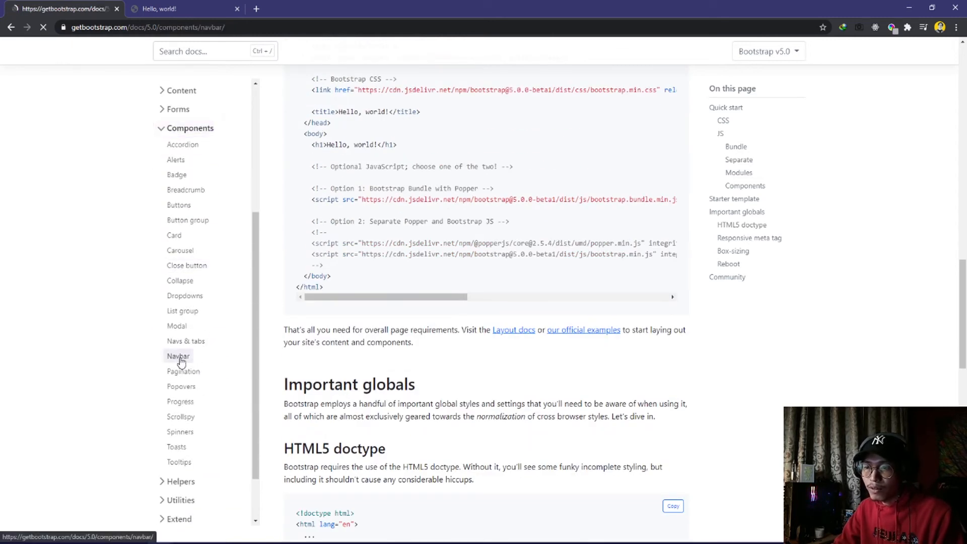
# Open the Navbar docs and scroll down to the light navbar example code.
pyautogui.click(178, 356)
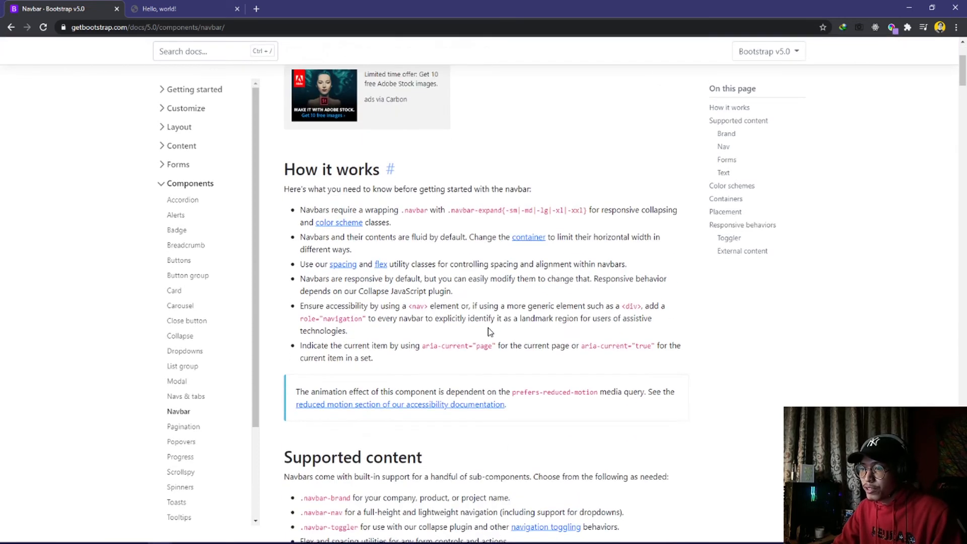
pyautogui.scroll(-3)
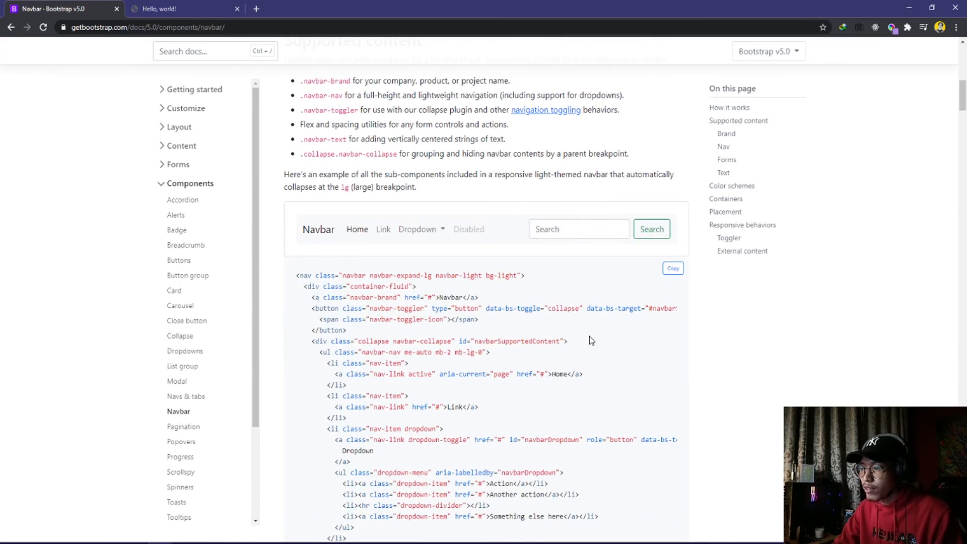
pyautogui.scroll(-3)
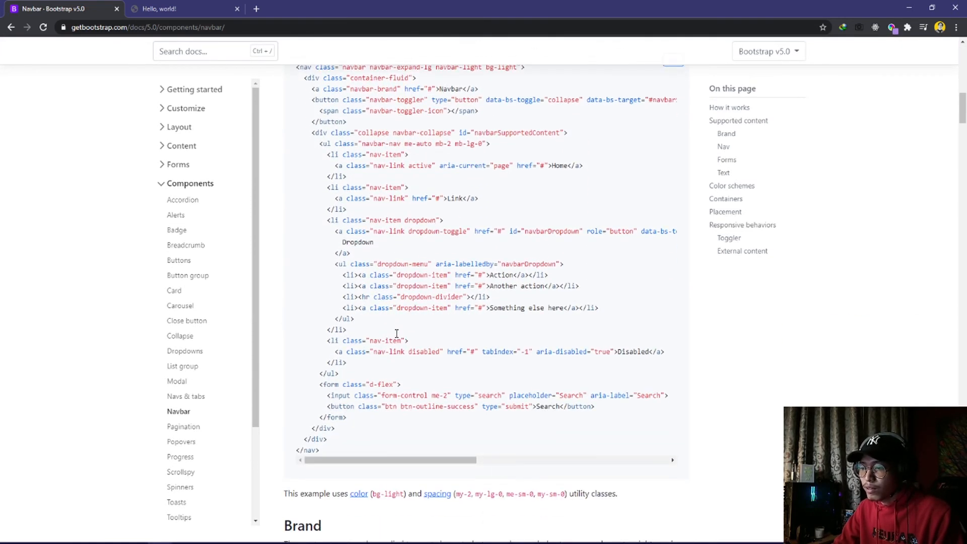
pyautogui.scroll(-3)
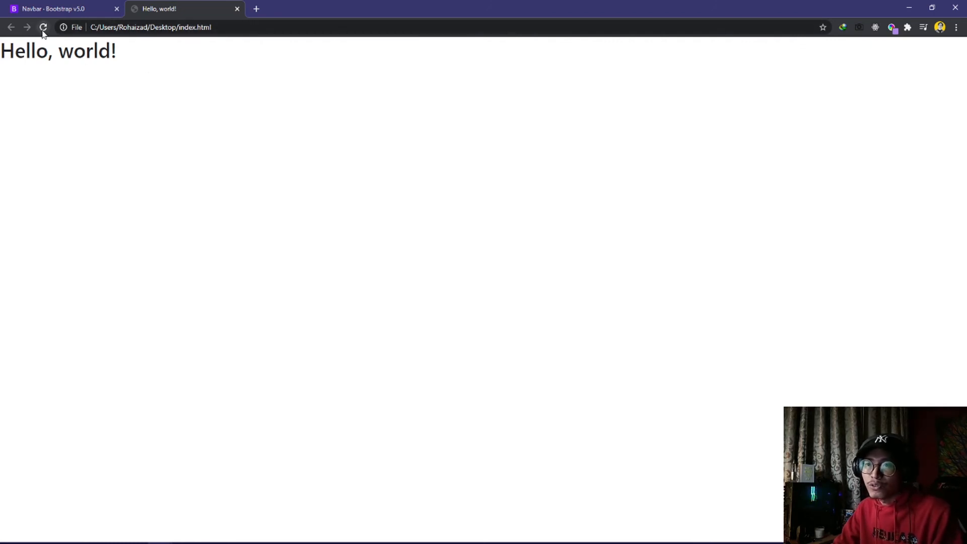
# Reload index.html to display the light navbar with Home, Features, Pricing and Disabled.
pyautogui.click(42, 28)
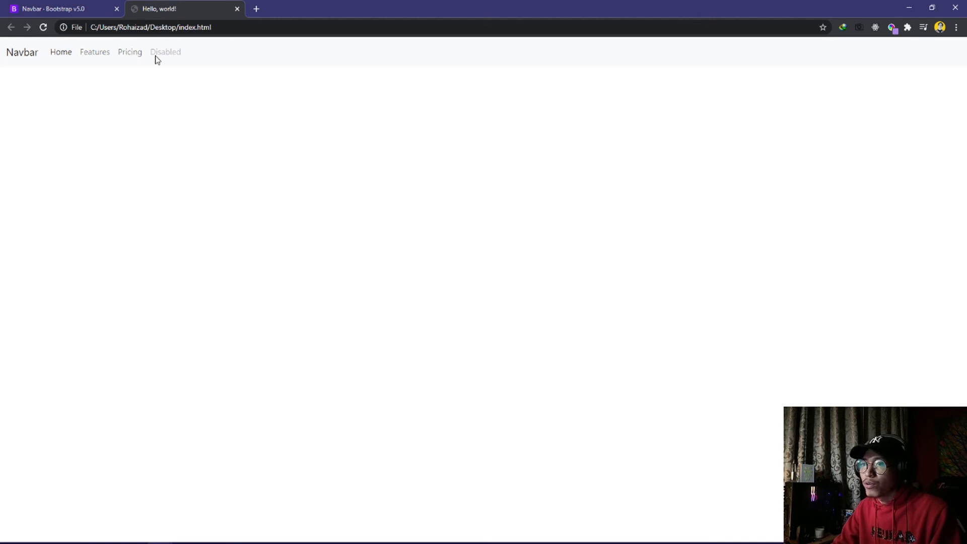
pyautogui.moveTo(156, 149)
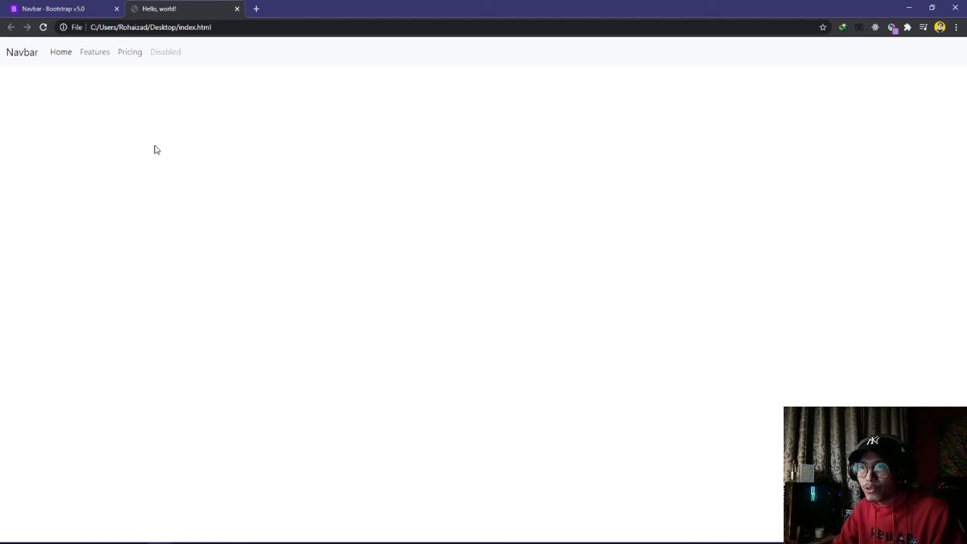
pyautogui.moveTo(175, 120)
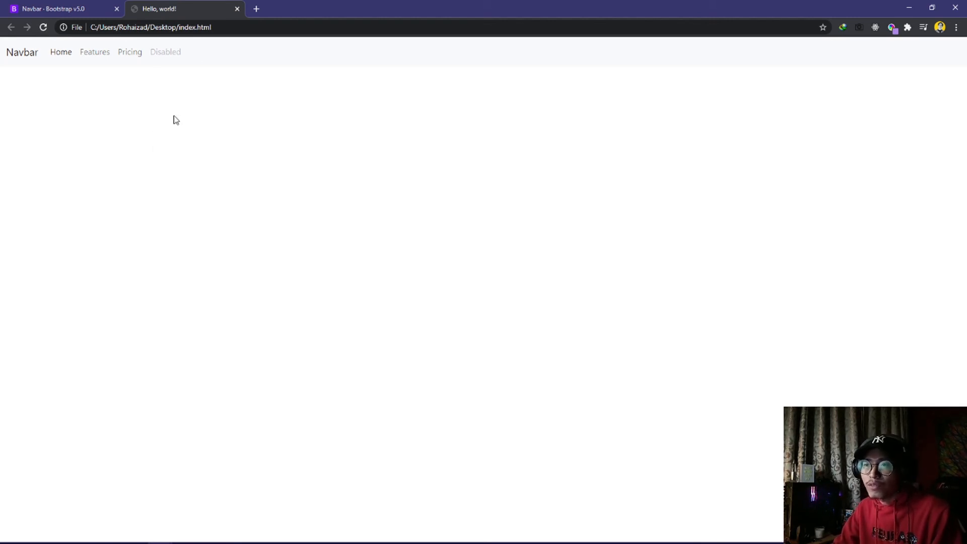